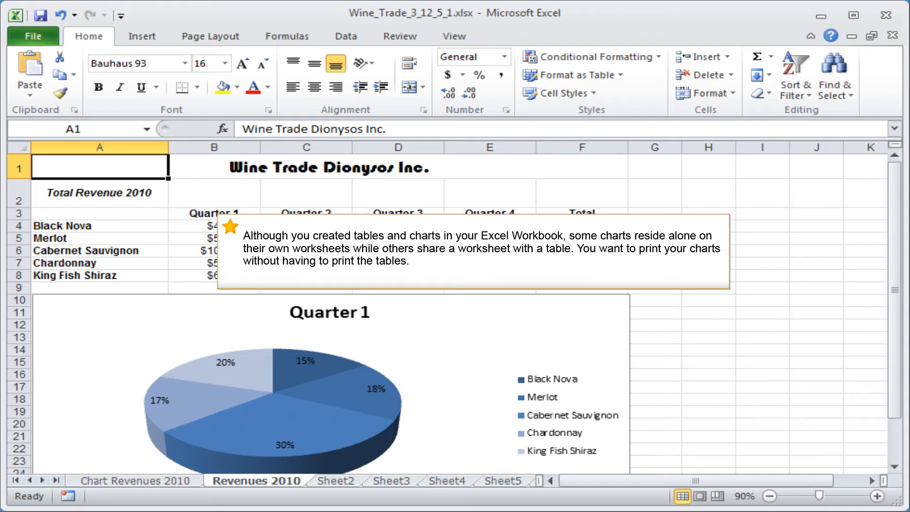
- Switch to the Chart Revenues 2010 sheet and send it to print from Backstage Print
left_click(30, 36)
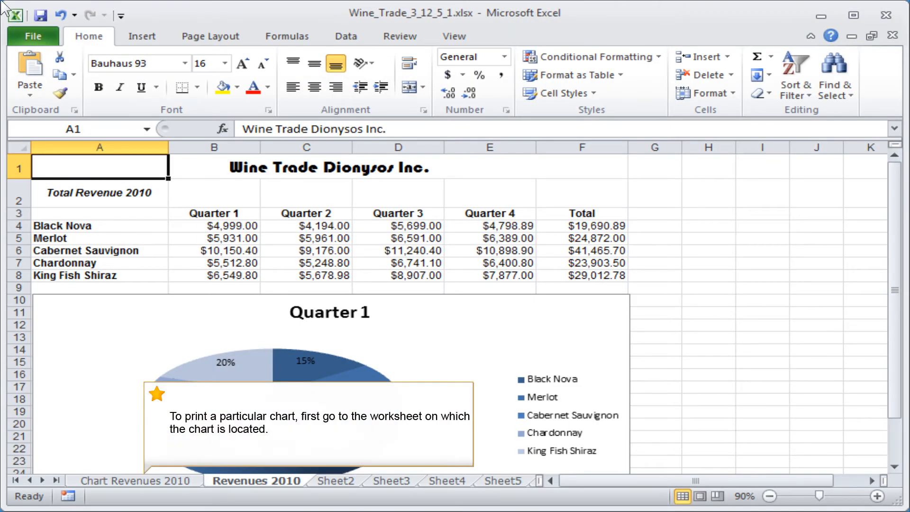
left_click(133, 480)
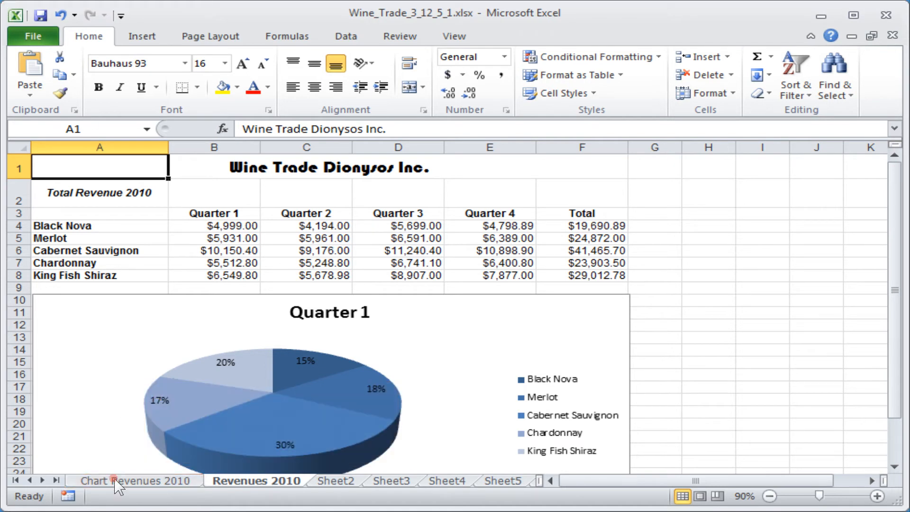
left_click(114, 481)
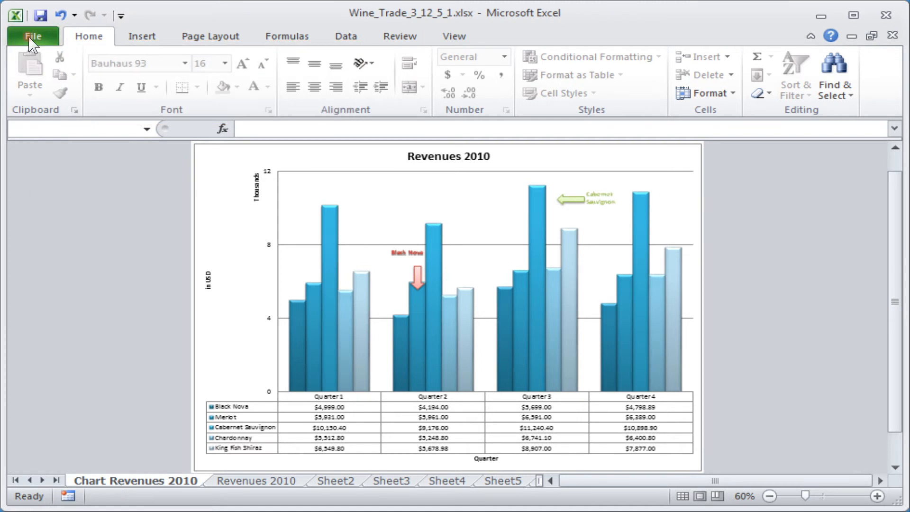
left_click(29, 36)
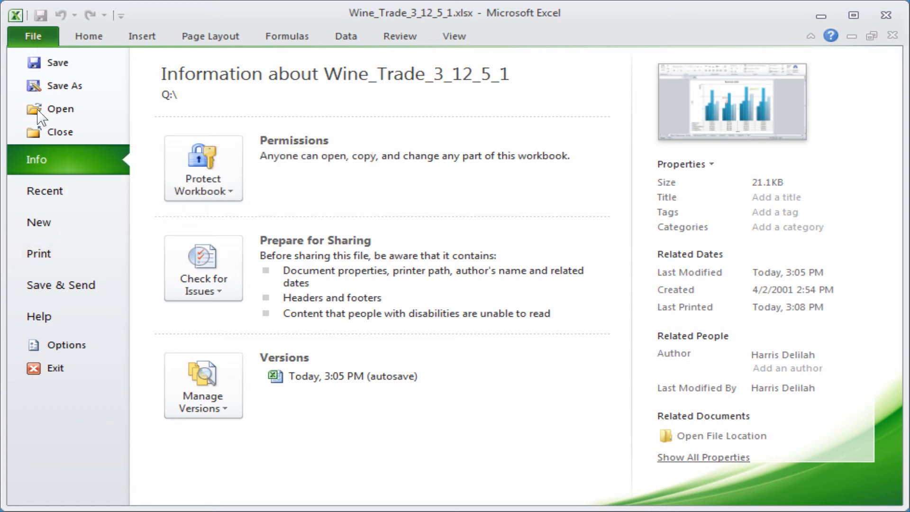
left_click(38, 254)
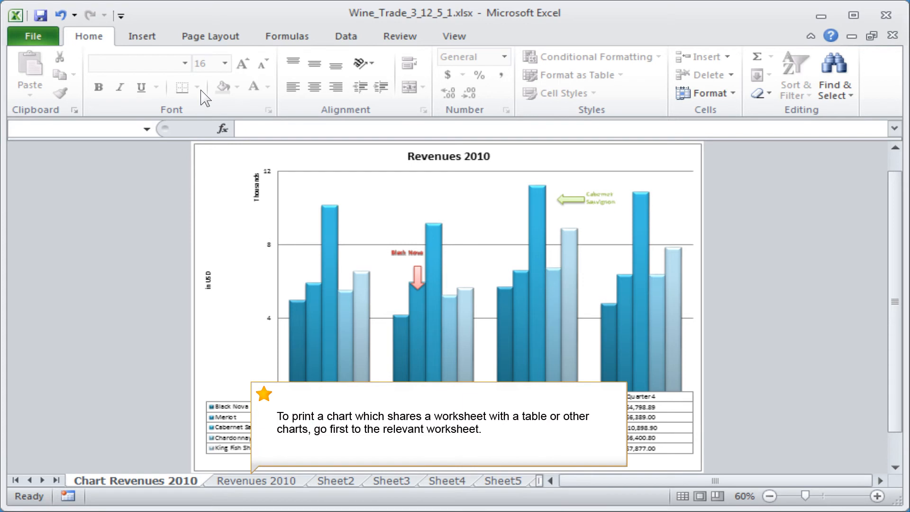
- Return to the Revenues 2010 worksheet and select the Quarter 1 pie chart
left_click(256, 480)
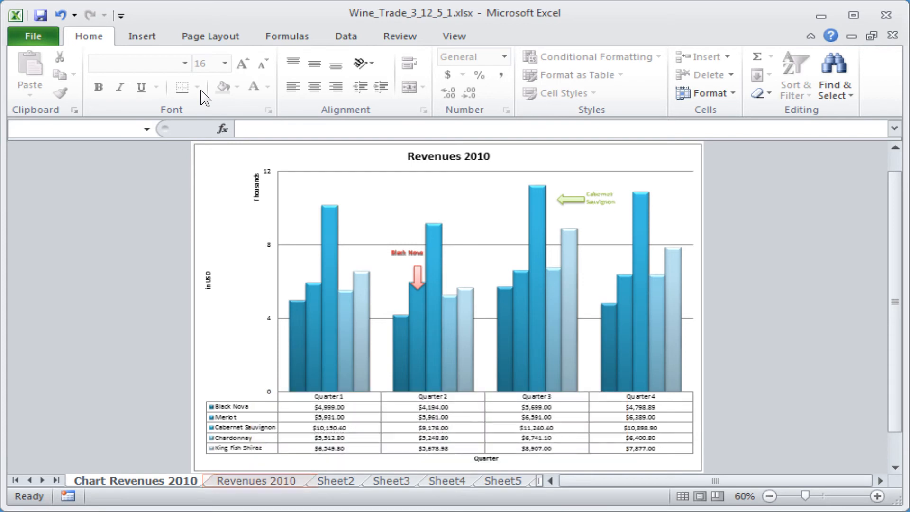
left_click(256, 479)
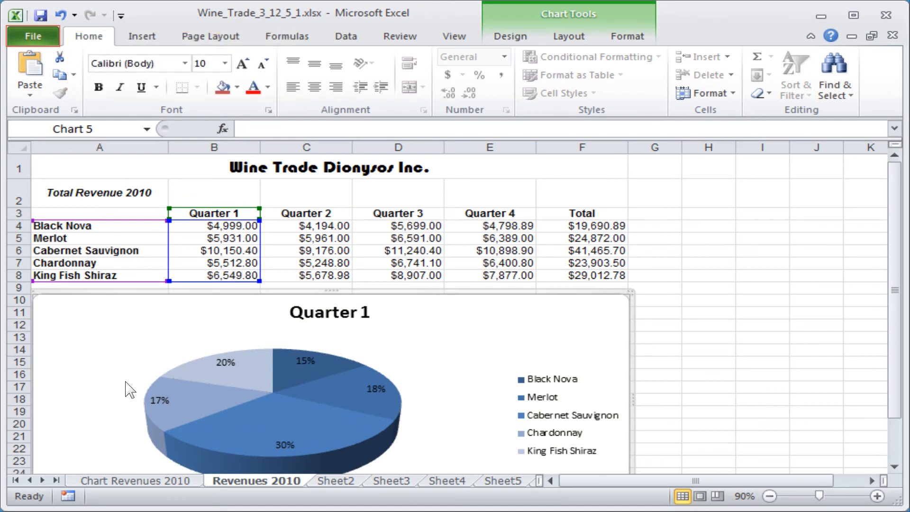
mouse_move(30, 37)
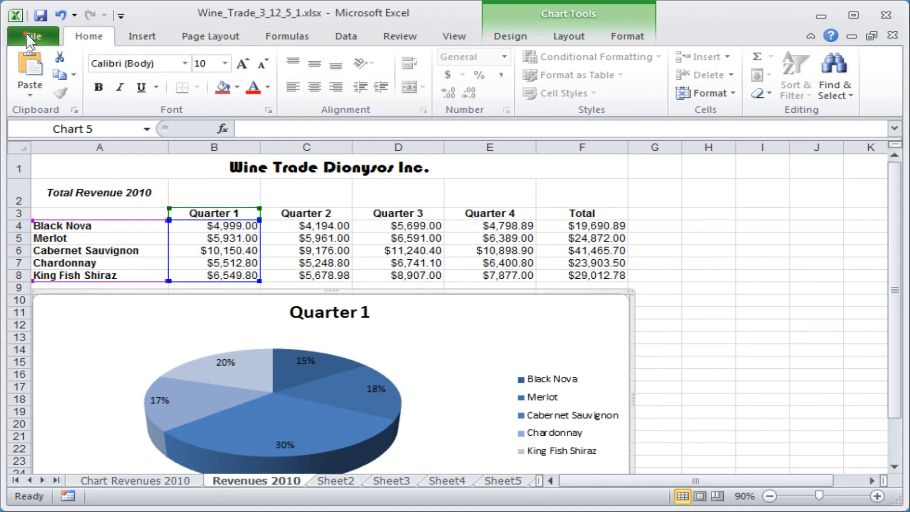
- Print the selected Quarter 1 pie chart only, using the 'Print Selected Chart' setting
left_click(32, 36)
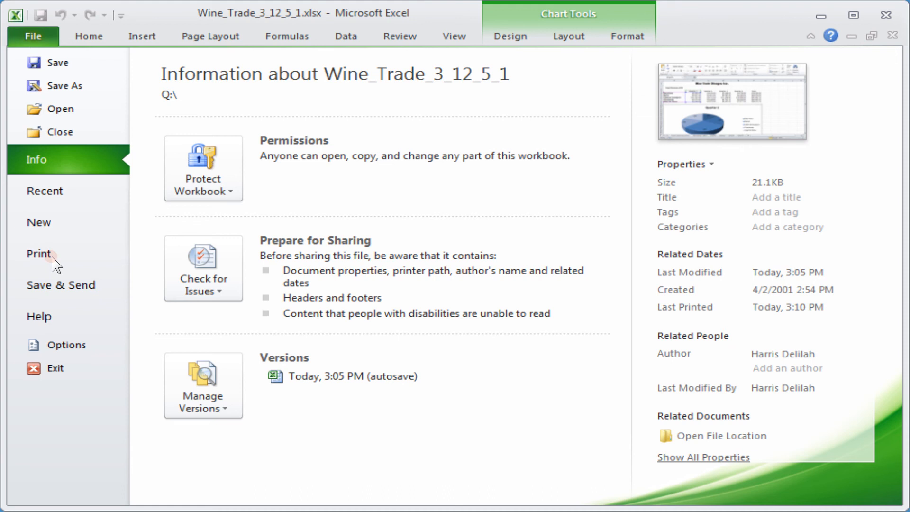
left_click(38, 254)
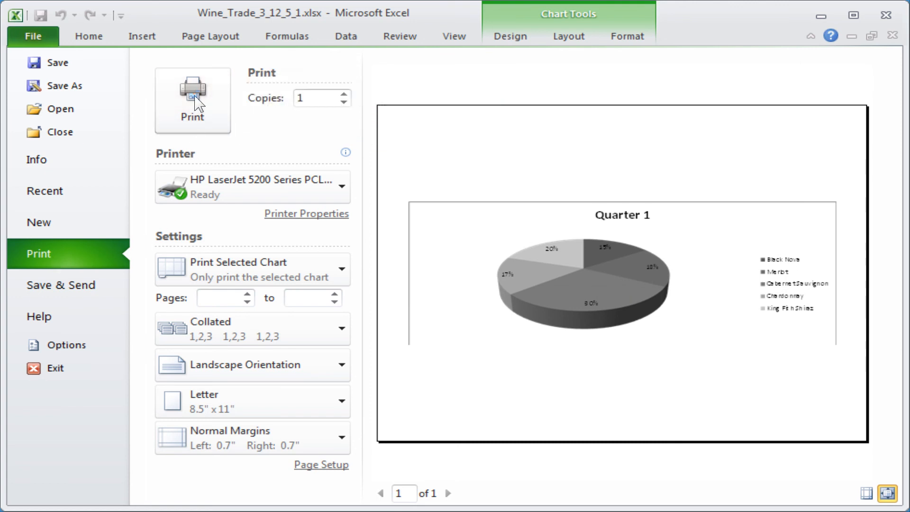
left_click(192, 97)
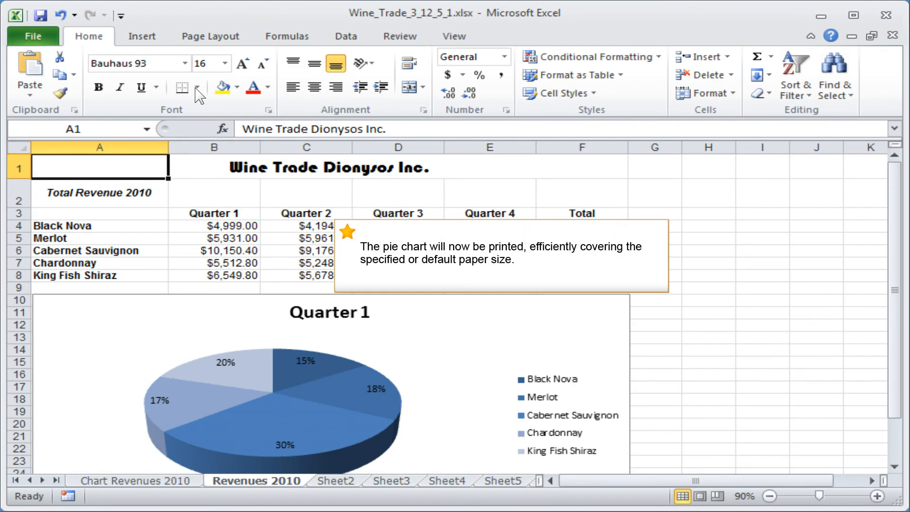